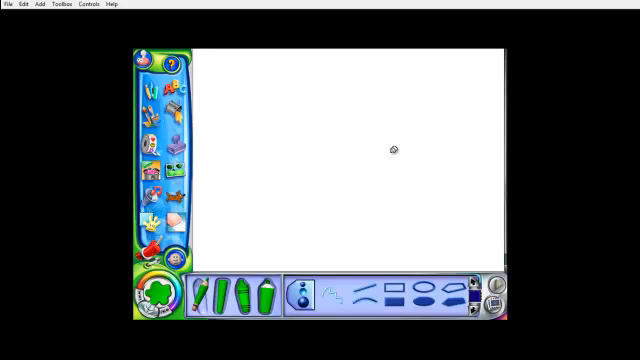
mouse_move(318, 110)
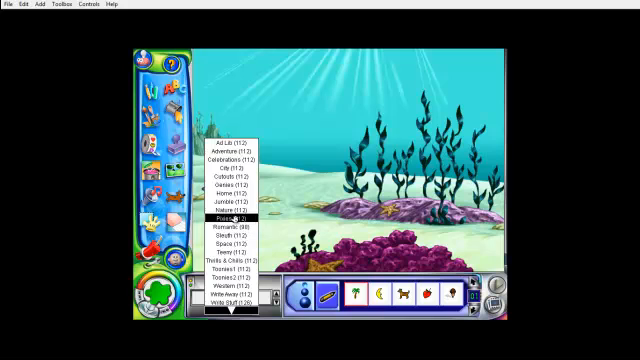
Step: Pick the starfish from the Nature stamp set to stamp onto the reef
click(221, 208)
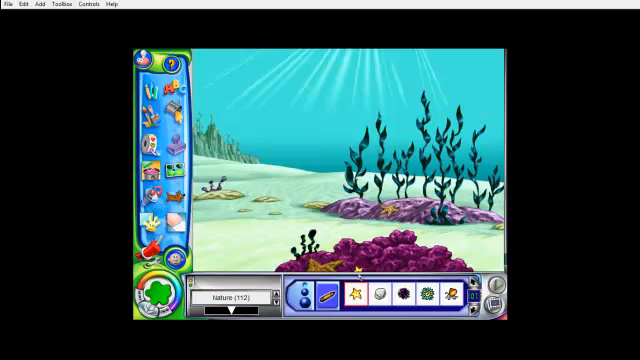
click(270, 182)
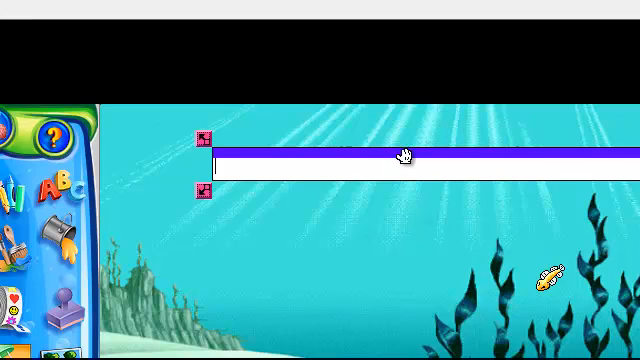
Step: Type the heading 'Welcome to the Ocean' near the top of the picture
text(Welcome to the Oc)
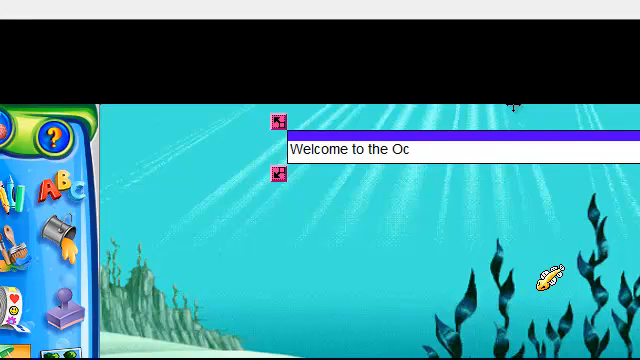
text(ean)
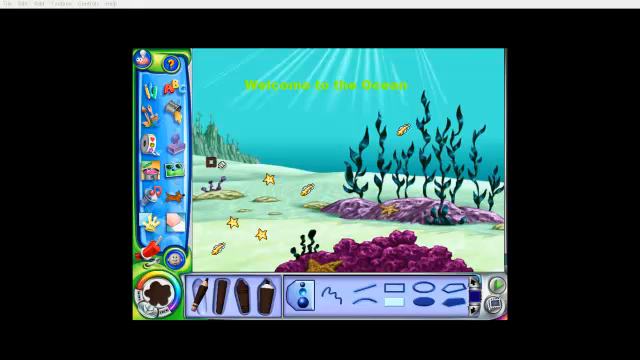
Step: Drag out a brown rectangular treasure chest on the left seabed
drag(205, 158, 258, 190)
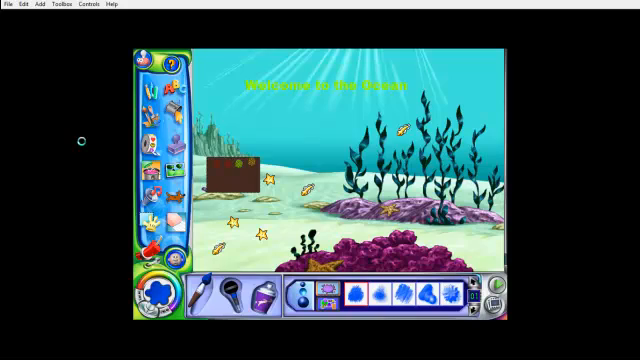
Step: Open File > Save As and enter 'welcome to the ocean' as the file name
click(12, 8)
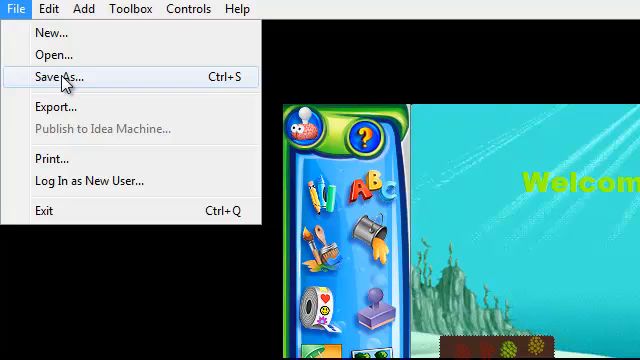
click(60, 77)
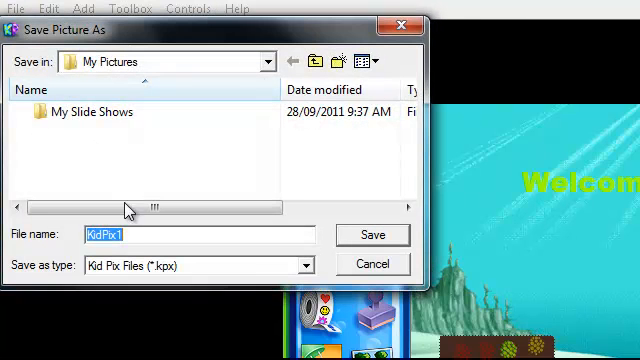
text(welcome to the c)
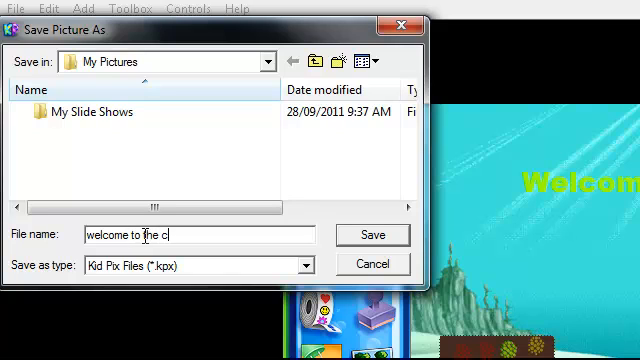
text(ocean)
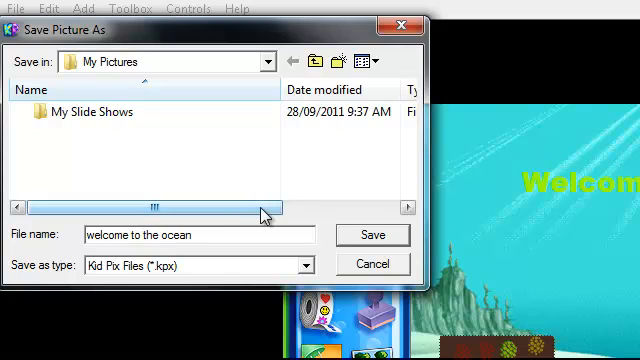